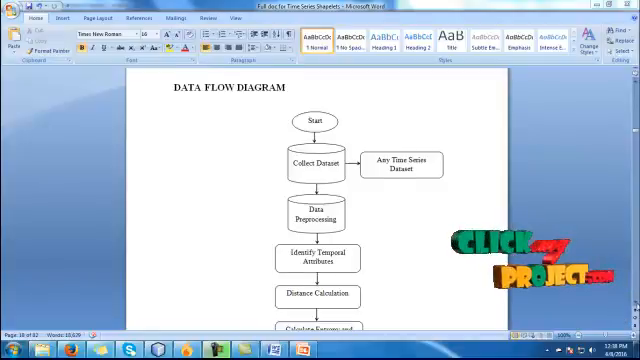
Step: Launch the shapelet classification run from the welcome screen to reach Select Dataset
scroll(down, 3)
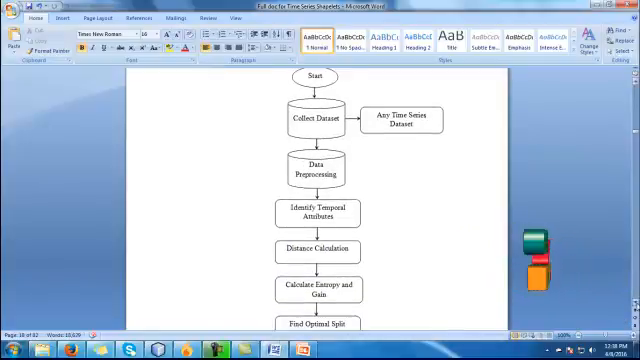
scroll(down, 3)
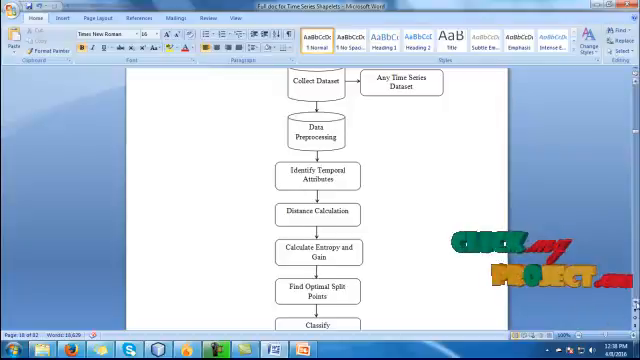
scroll(down, 3)
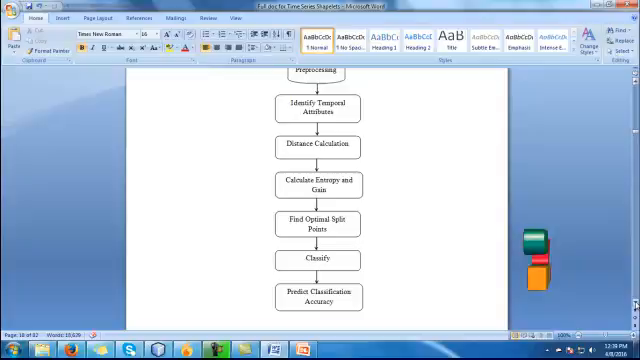
scroll(down, 3)
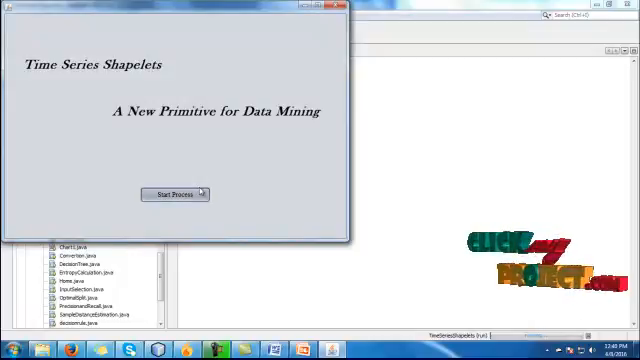
click(176, 194)
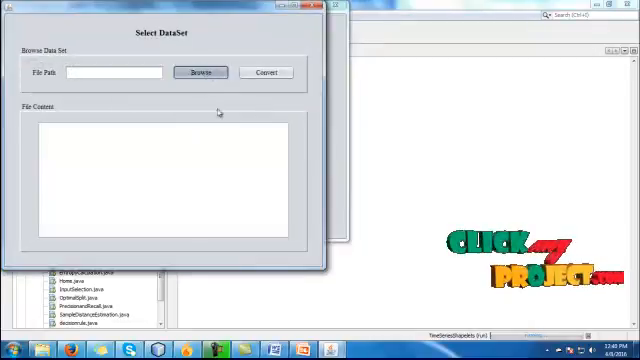
Step: Browse to the dataset folder and load the dataset file so its records are listed
click(200, 72)
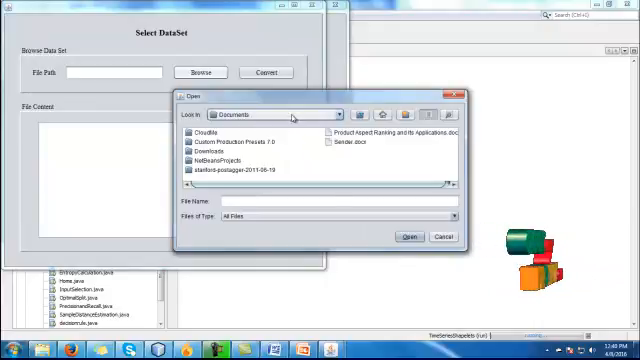
click(344, 112)
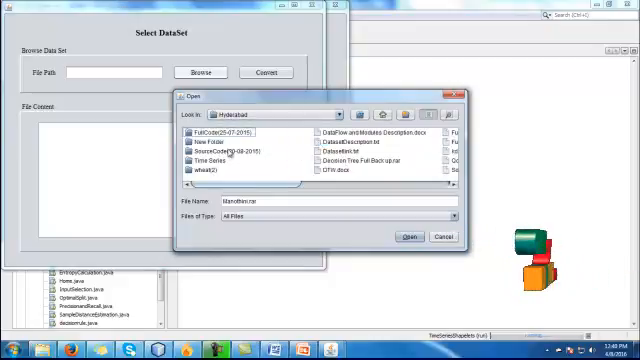
double_click(214, 152)
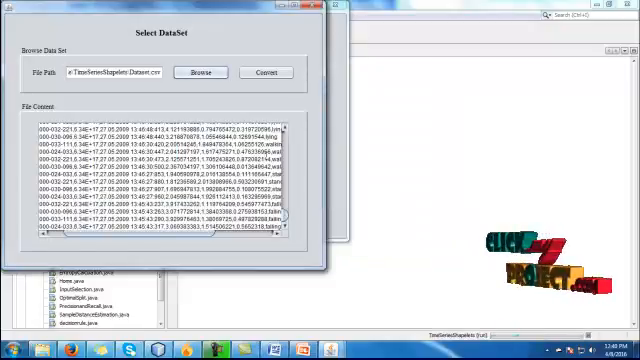
Step: Convert the dataset to ARFF, build the attribute table and compute information gain
click(264, 72)
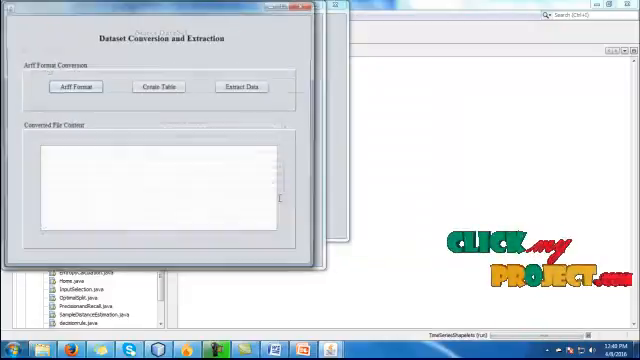
click(156, 86)
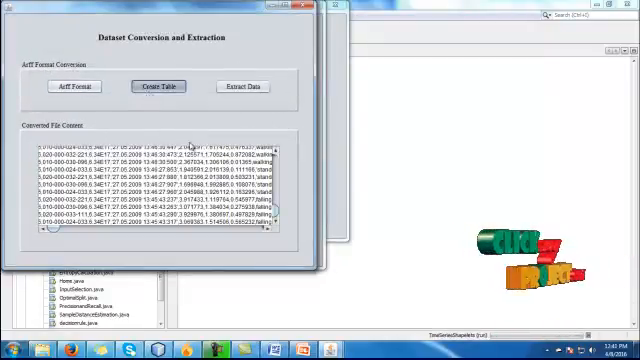
click(158, 86)
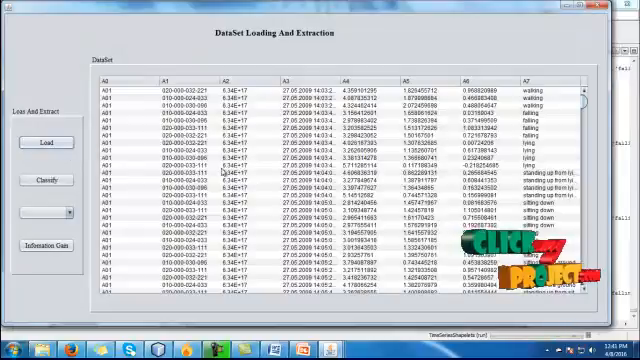
click(44, 180)
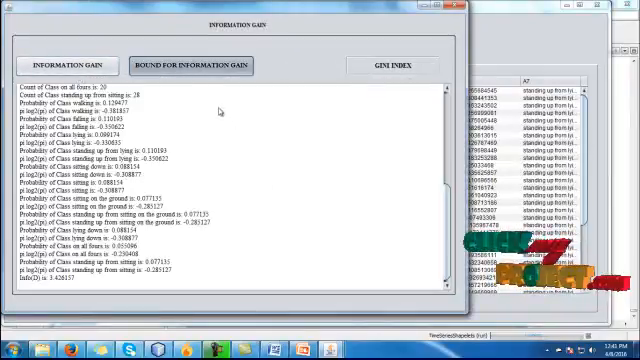
Step: Show per-attribute information gain, Gini index, gain ratio and decision tree, then finish the run
click(188, 64)
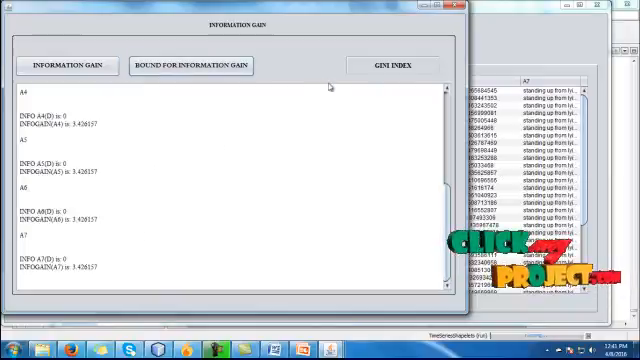
click(392, 64)
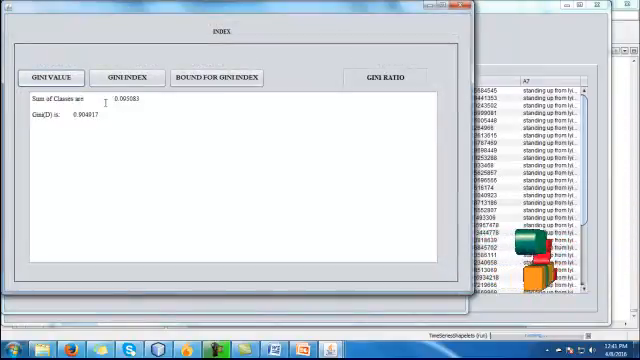
click(130, 78)
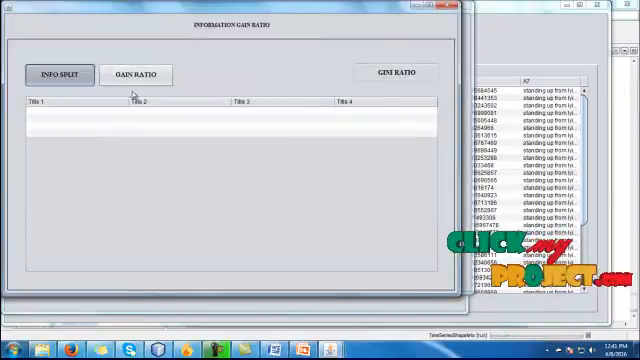
click(136, 72)
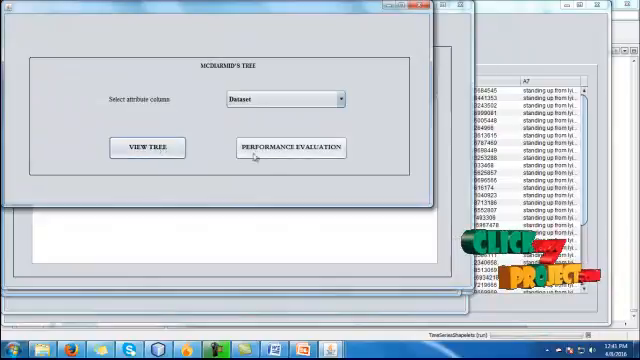
click(290, 148)
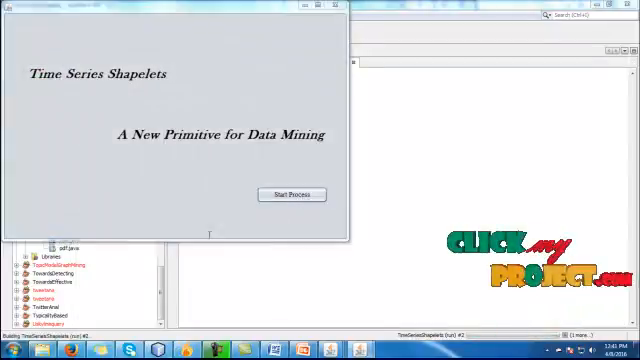
Step: Start a second run, load and classify the converted data, and extract its attributes
click(292, 194)
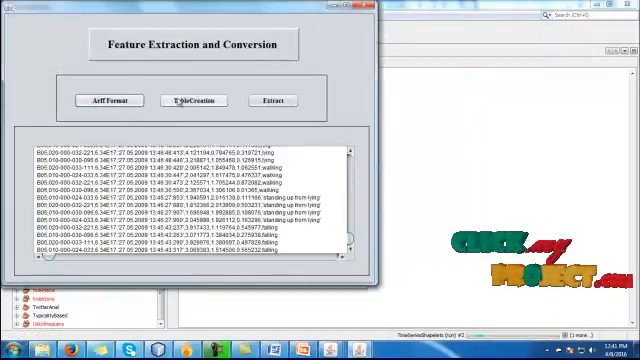
click(198, 100)
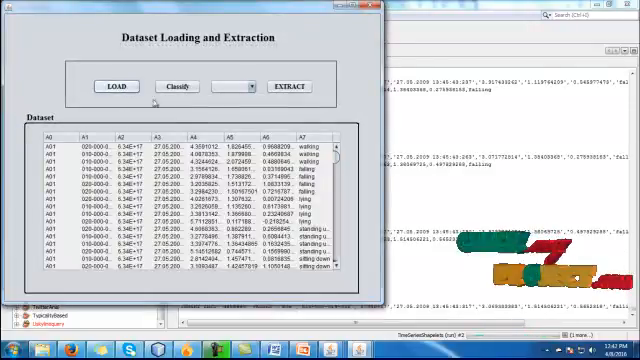
click(174, 86)
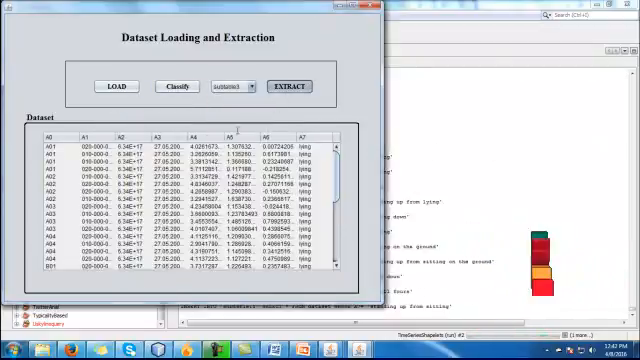
click(292, 88)
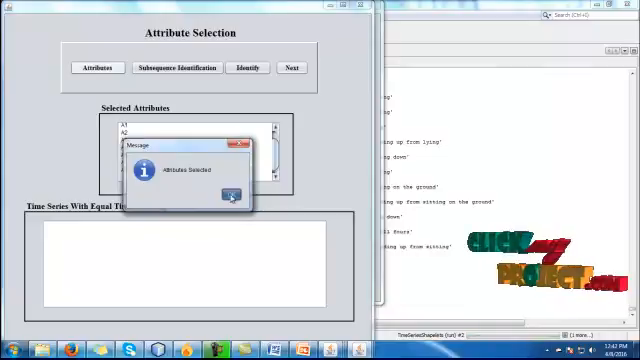
Step: List selected attributes, compute Euclidean distances between series and reach decision rule estimation
click(232, 196)
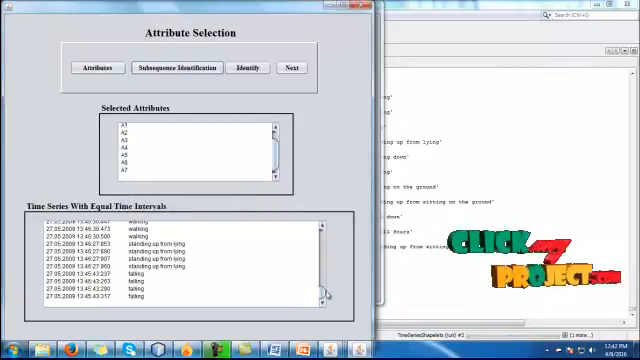
click(240, 68)
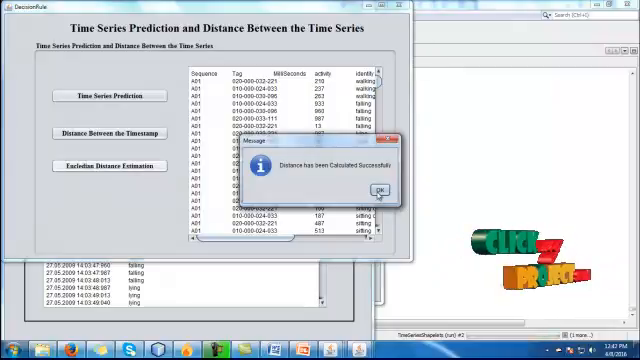
click(380, 192)
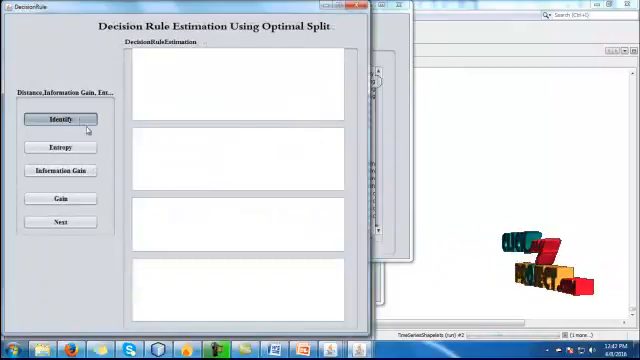
Step: Identify optimal splits, find the shapelet direction and classify records into a decision tree
click(60, 120)
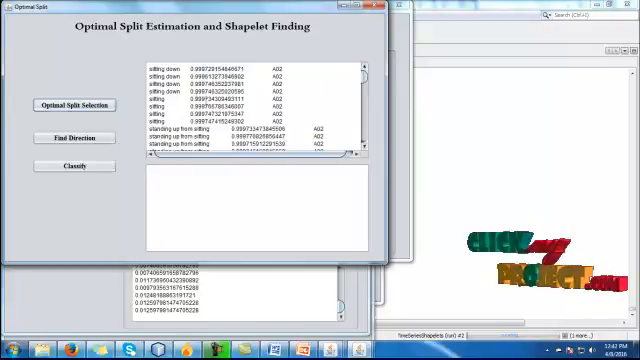
click(72, 138)
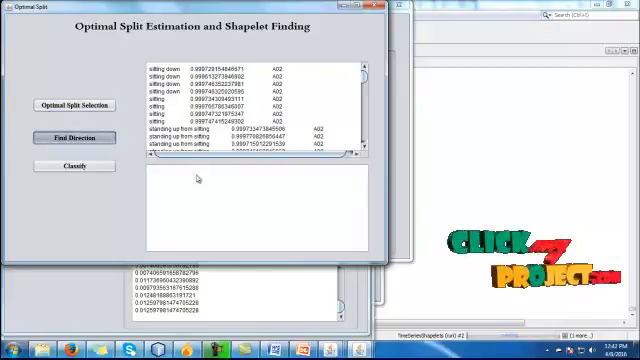
click(72, 164)
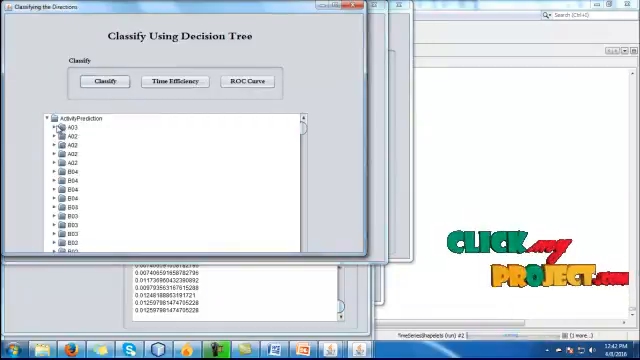
Step: Display the time efficiency bar chart, then the ROC curve's TPR/FPR rates
click(52, 128)
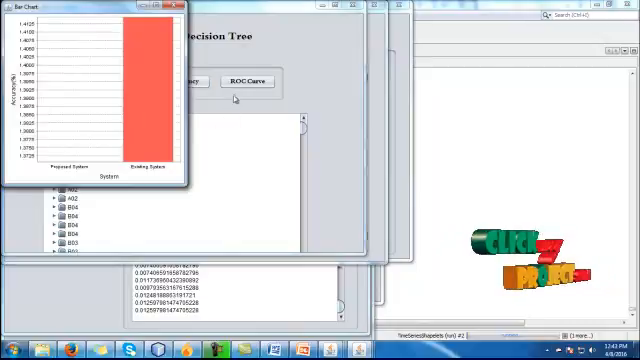
click(238, 80)
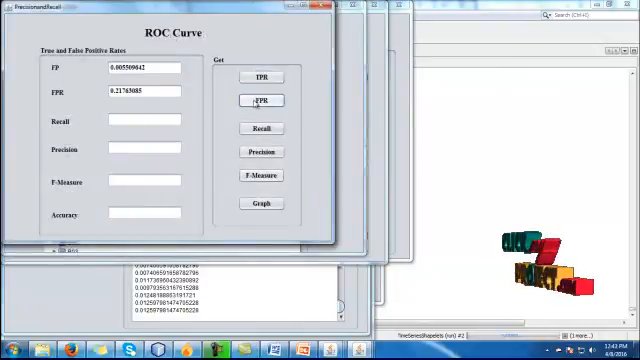